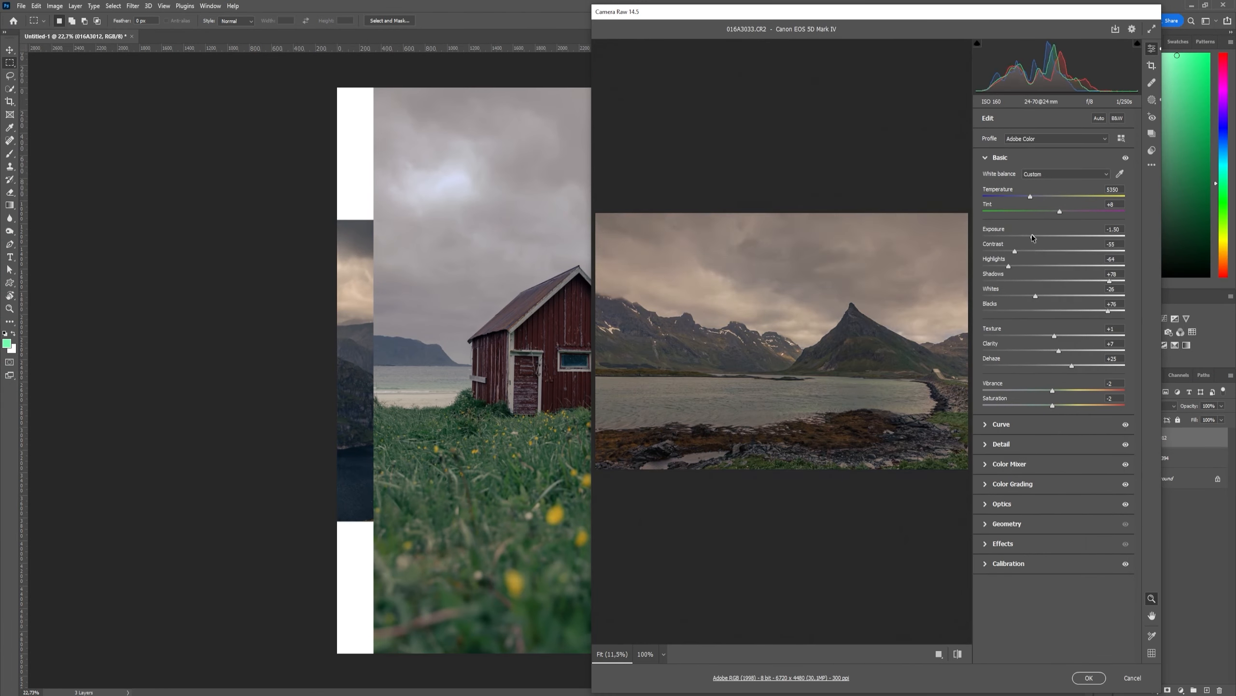
Step: Place the developed sky, clouds and cliff photos into Untitled-1 as layers
{"action": "left_click", "coordinate": [1089, 677]}
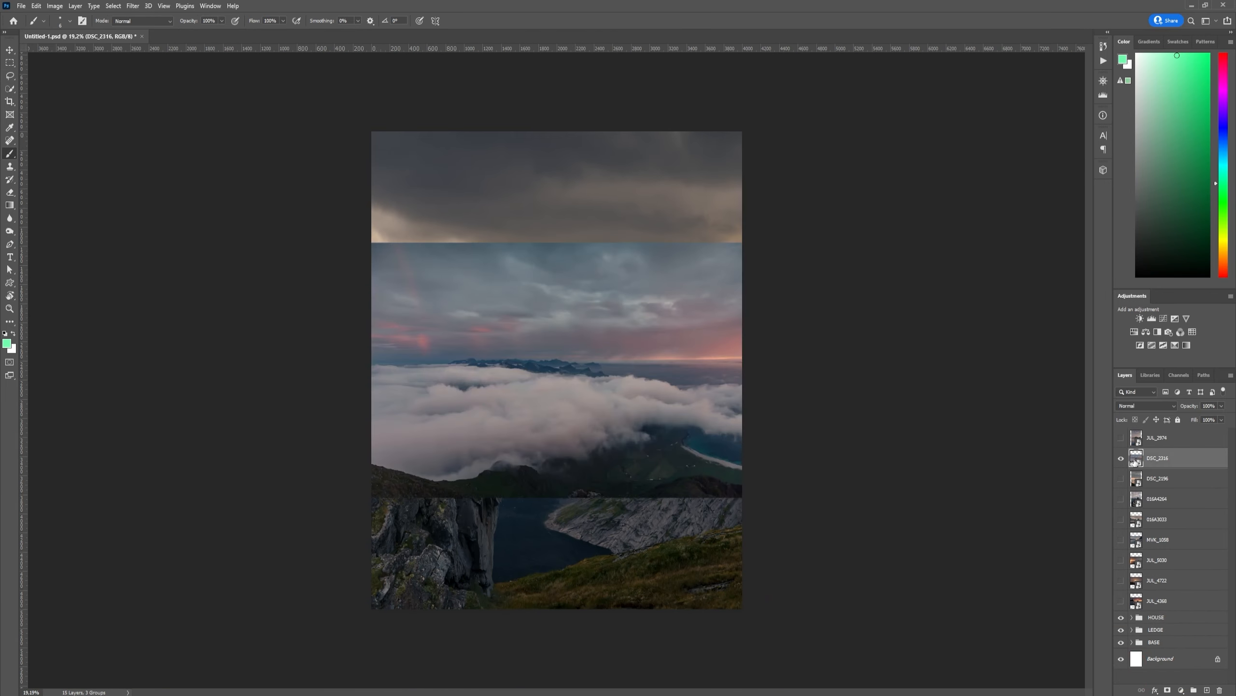
Step: Blend the sky layer with Blend If, then clone sunset sky over the dark horizon rock
{"action": "double_click", "coordinate": [1157, 457]}
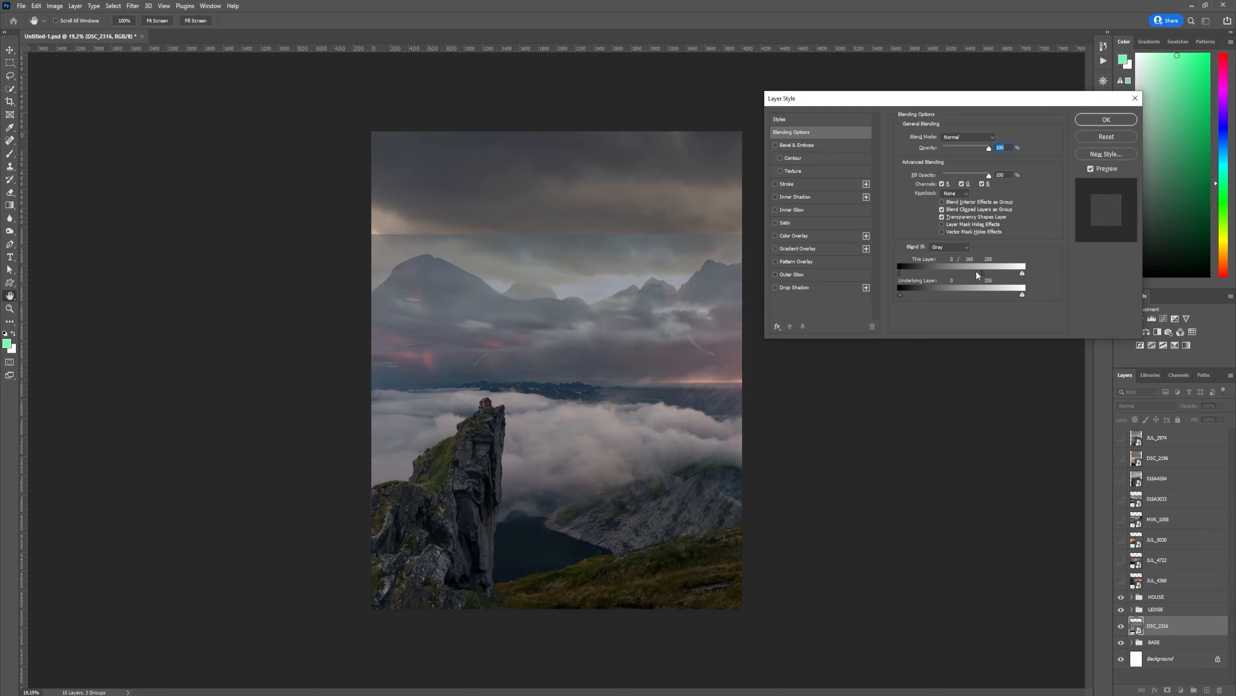
{"action": "left_click", "coordinate": [1105, 119]}
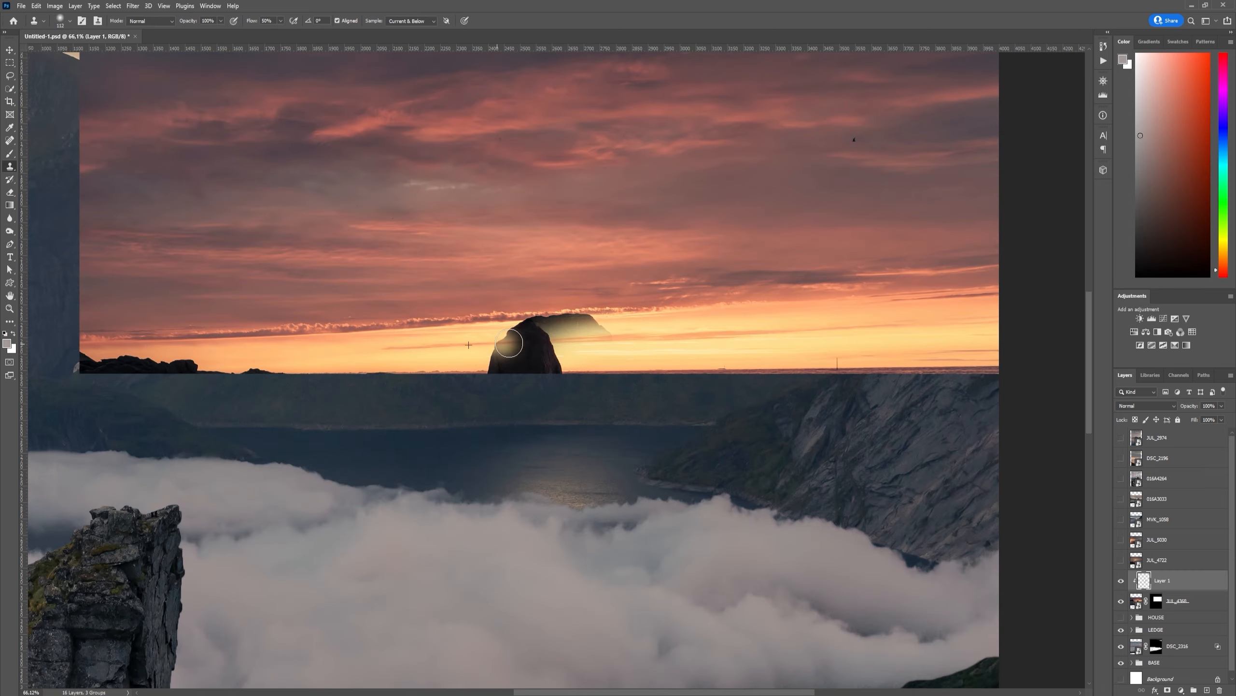
{"action": "left_click_drag", "start_coordinate": [509, 344], "coordinate": [562, 316]}
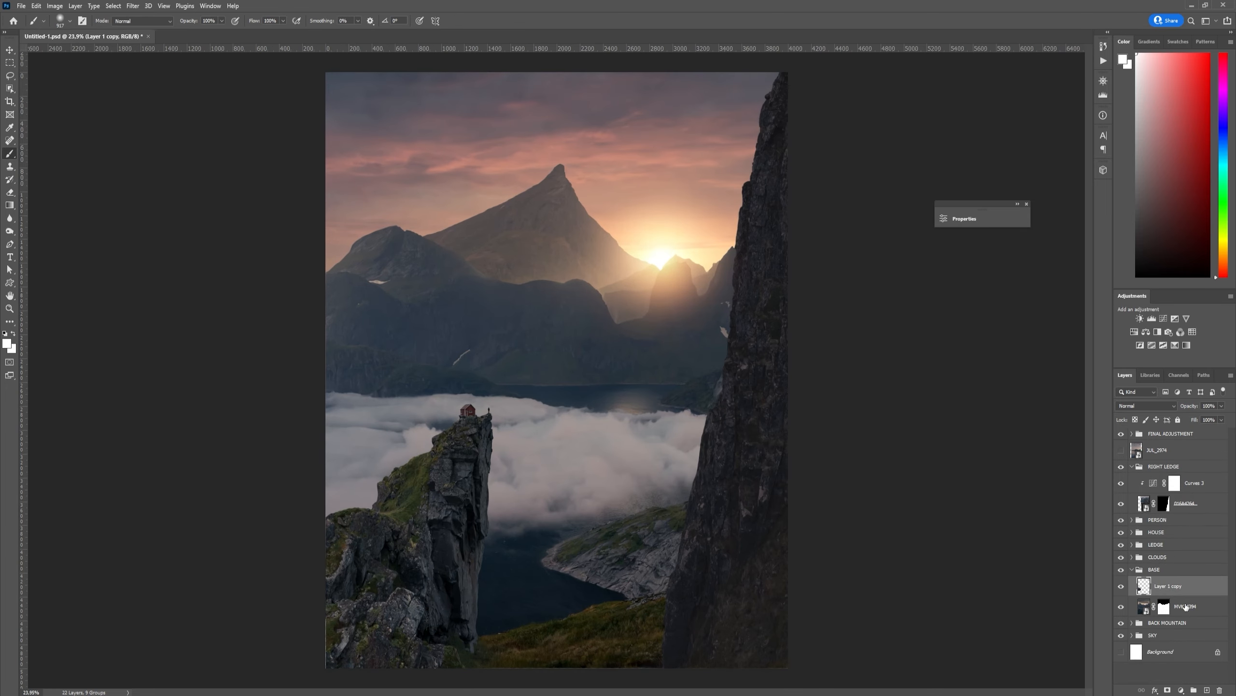
Step: Merge the graded scene to a new layer and send it to the Camera Raw Filter
{"action": "left_click", "coordinate": [1152, 319]}
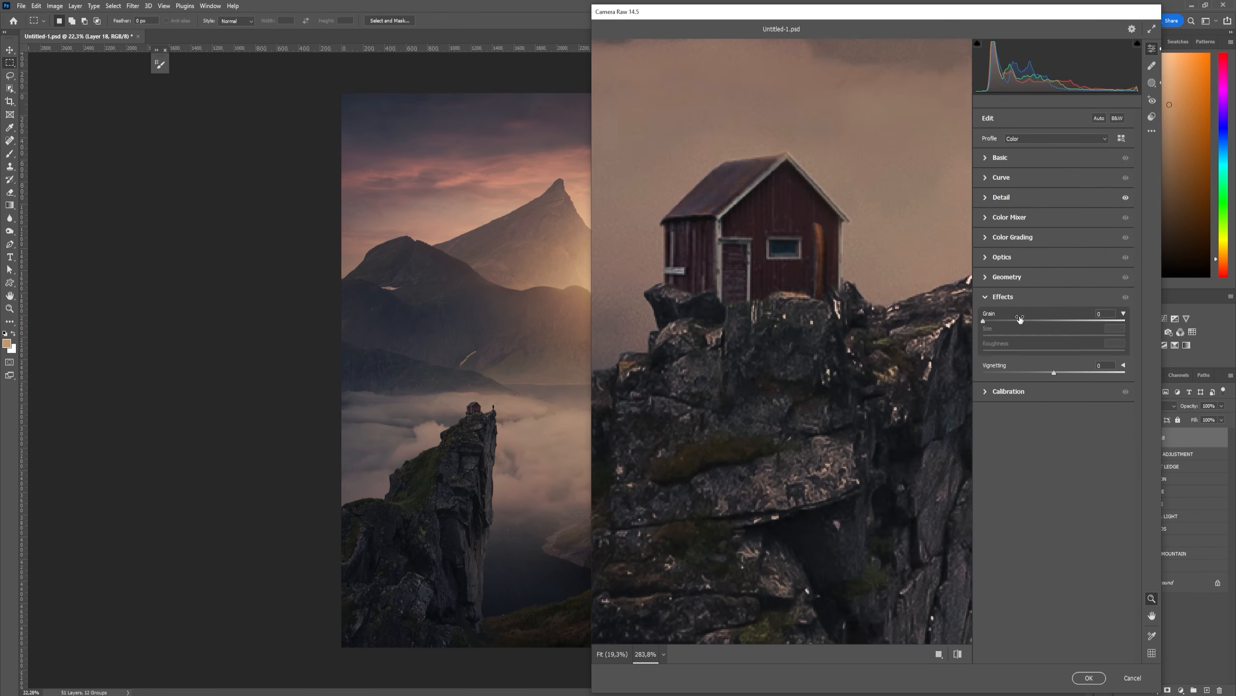
Step: Shift the Color Grading wheels toward warmer tones on the merged image
{"action": "left_click", "coordinate": [1010, 216]}
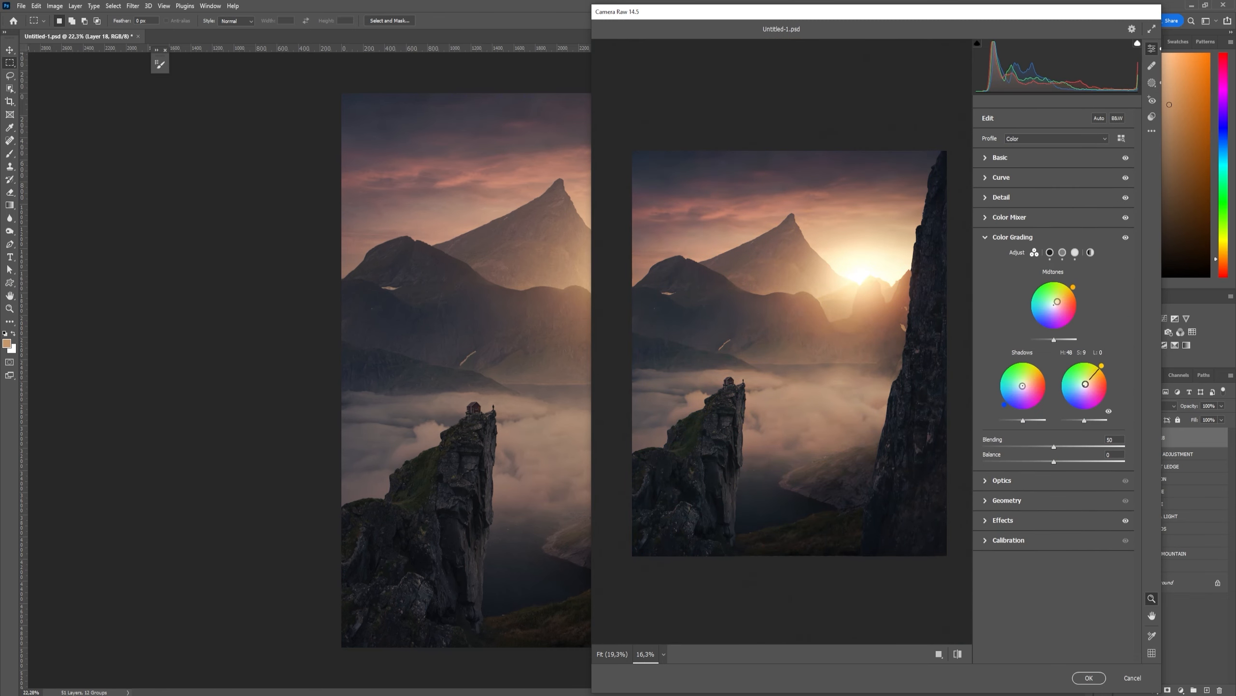
{"action": "left_click_drag", "start_coordinate": [1101, 365], "coordinate": [1101, 359]}
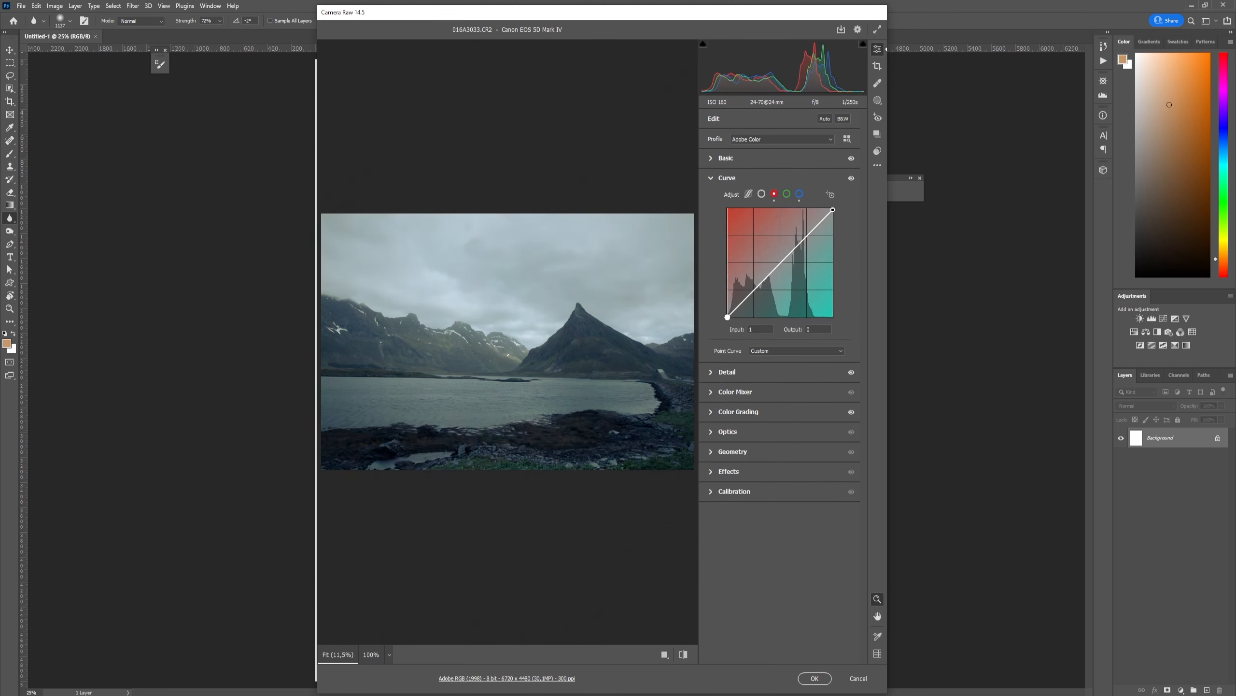
Step: Finish the cooled Curve in Camera Raw and open the lake photo into Photoshop
{"action": "left_click", "coordinate": [711, 178]}
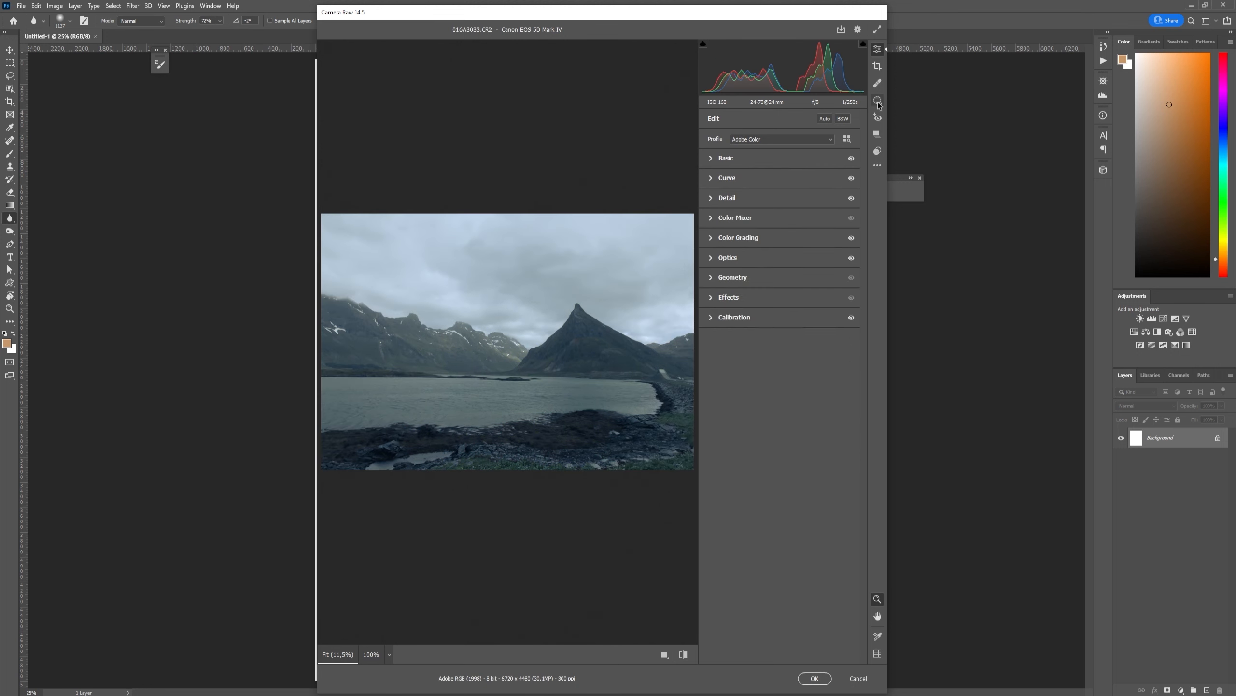
{"action": "left_click", "coordinate": [877, 101]}
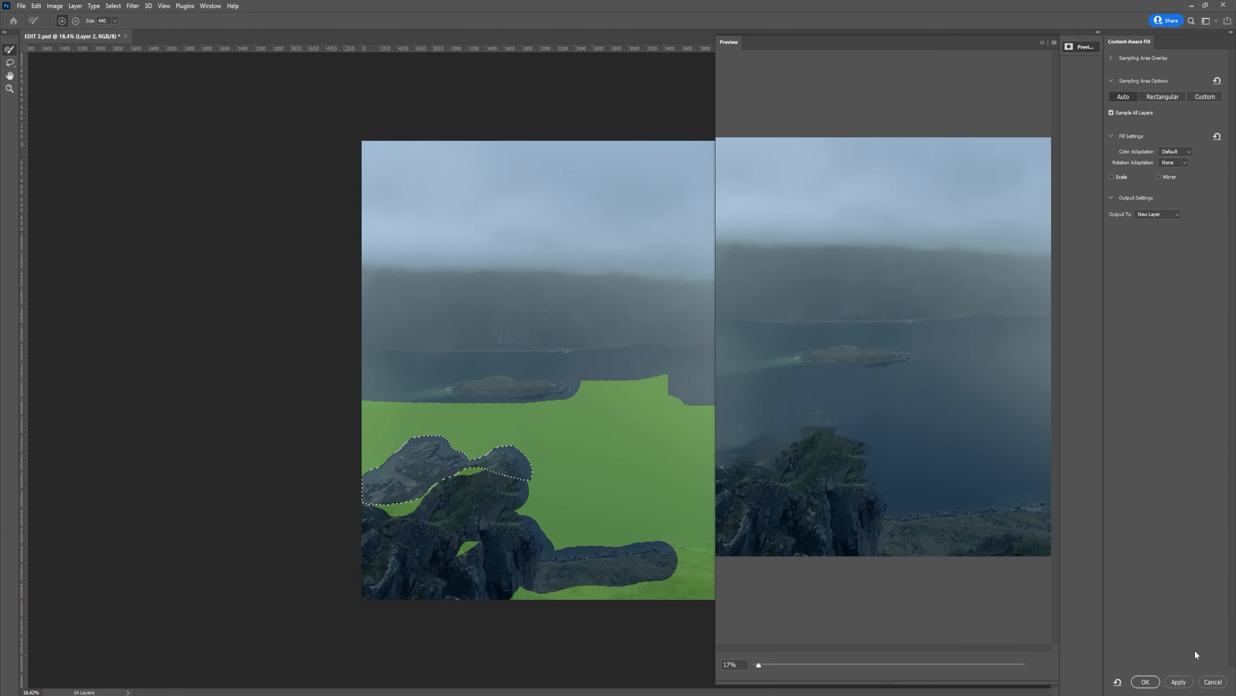
Step: Allow full rotation for Content-Aware Fill sampling and dismiss the sampling warning
{"action": "left_click", "coordinate": [1175, 162]}
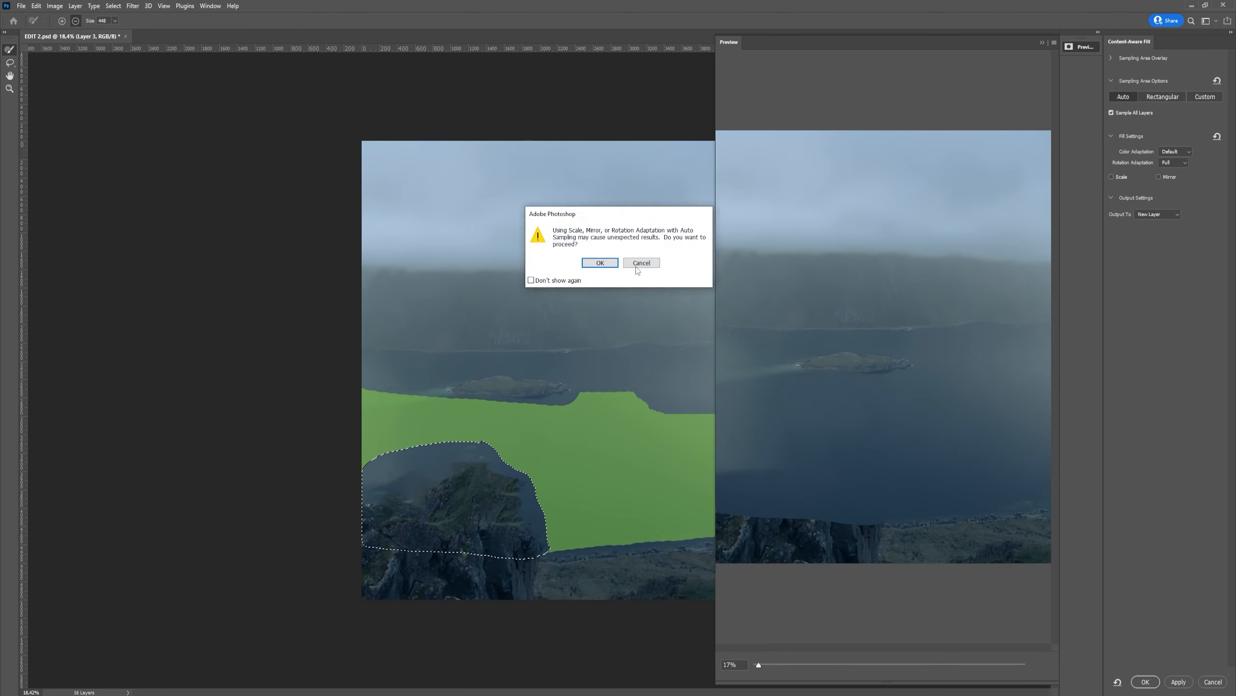
{"action": "left_click", "coordinate": [641, 262]}
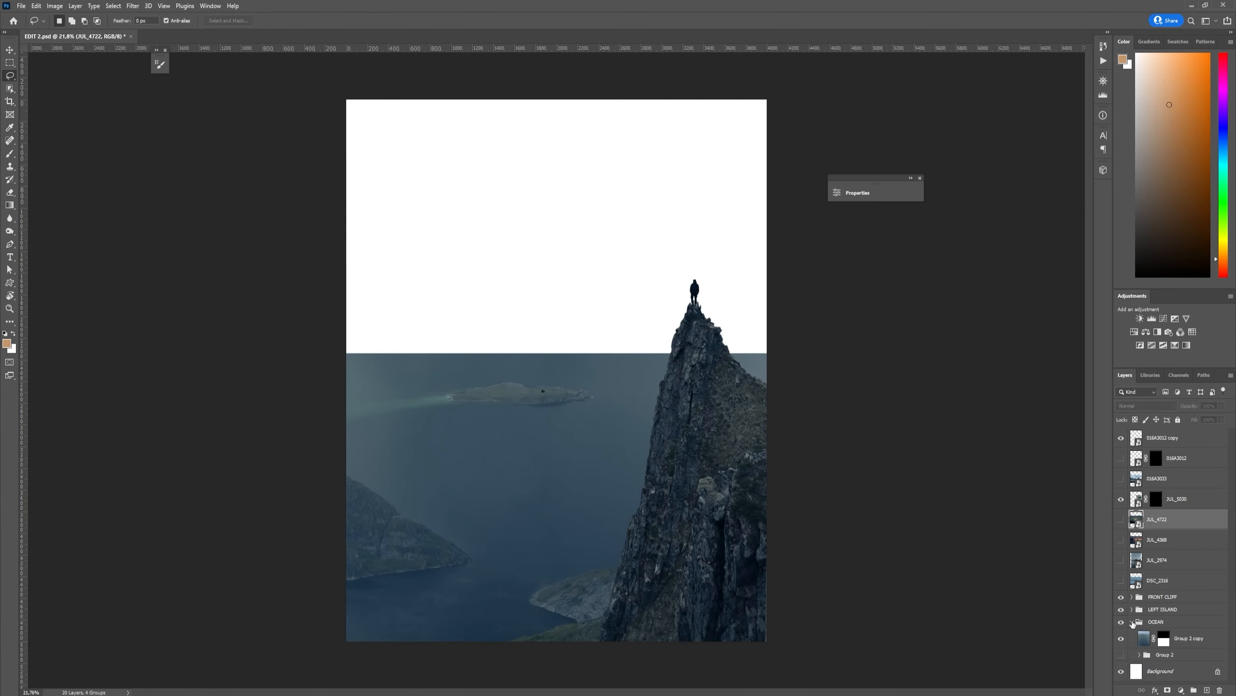
Step: Develop JUL_4368 with Temperature 2800 and lowered Contrast, Highlights and Vibrance, then open it
{"action": "left_click", "coordinate": [1157, 584]}
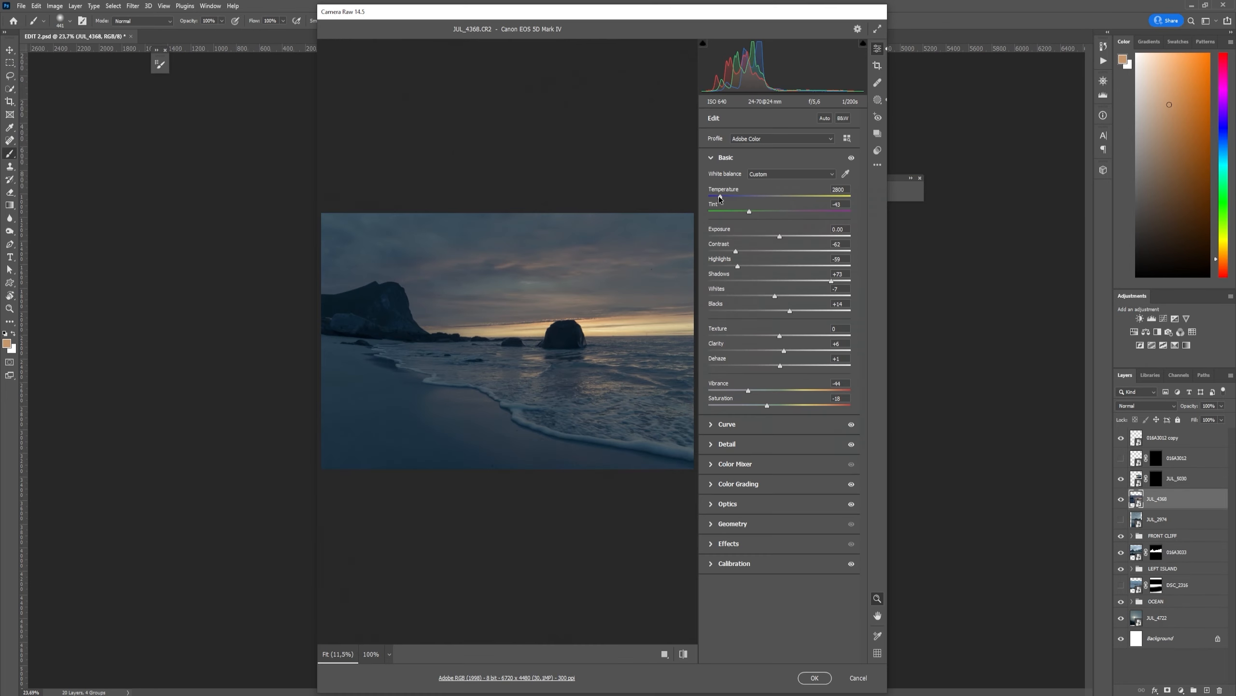
{"action": "left_click", "coordinate": [814, 677]}
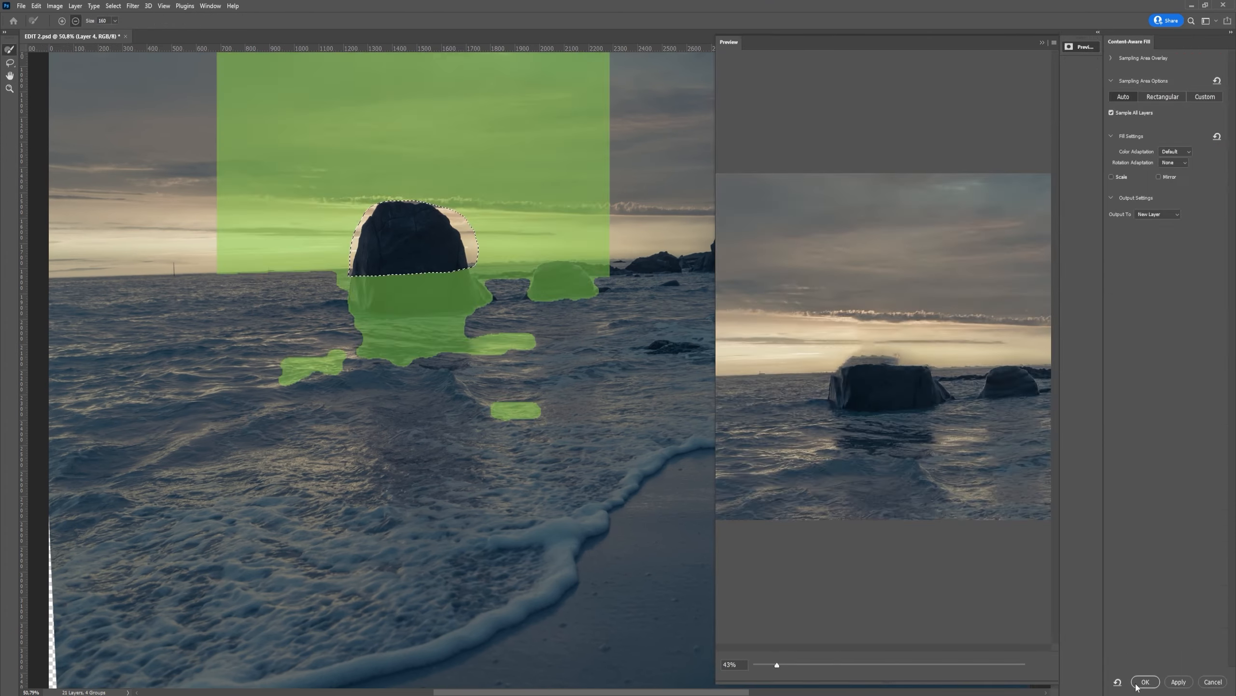
Step: Apply the Content-Aware Fill to replace the rock patch with sea and sky
{"action": "left_click", "coordinate": [1145, 681]}
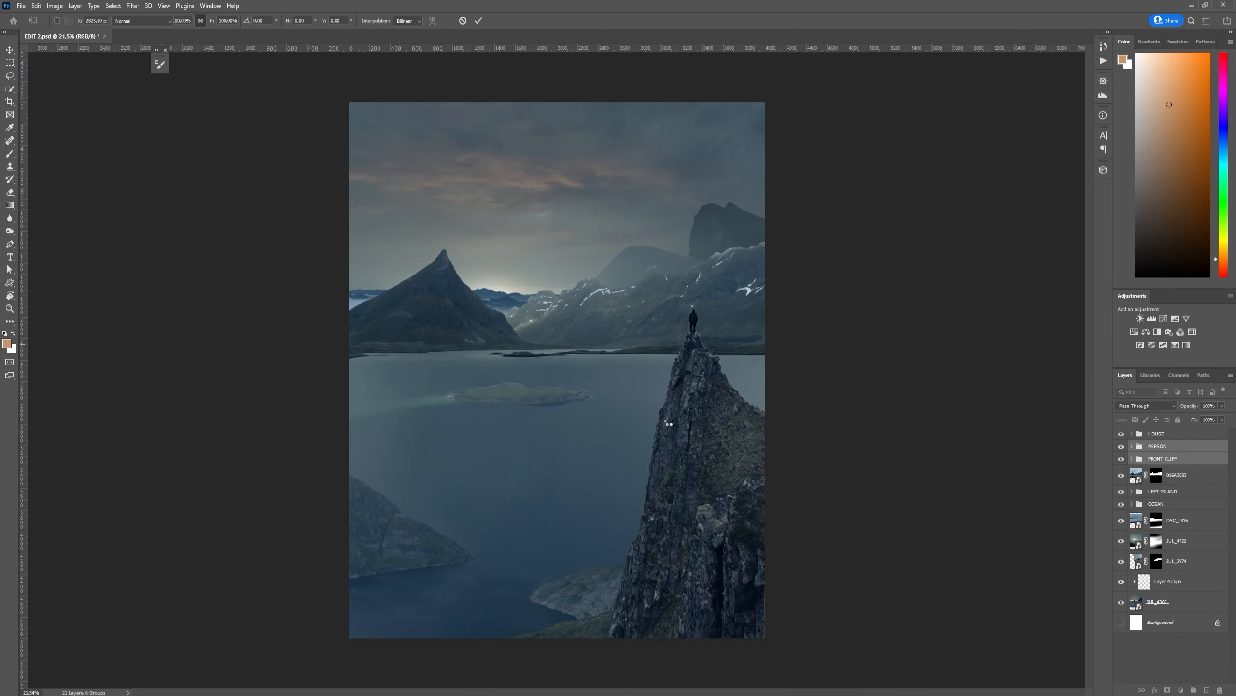
{"action": "double_click", "coordinate": [1156, 520]}
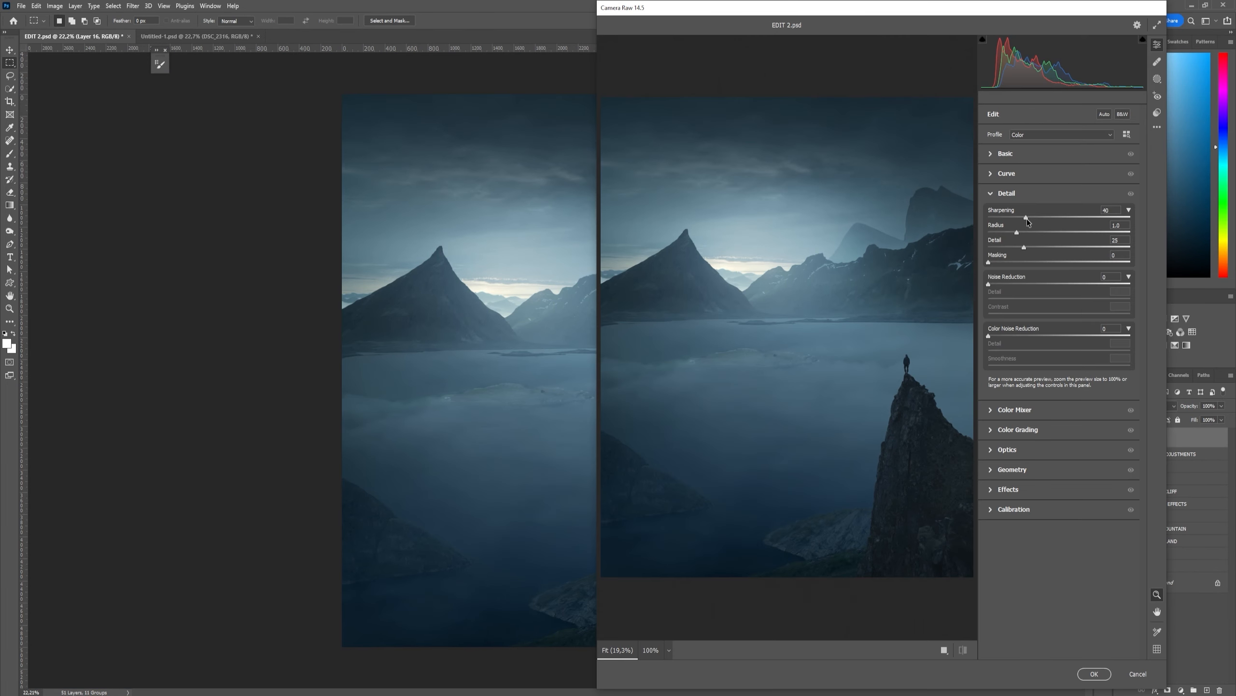
Step: Push Color Grading shadows toward blue and set Calibration Red Primary Hue to +10
{"action": "left_click", "coordinate": [1017, 233]}
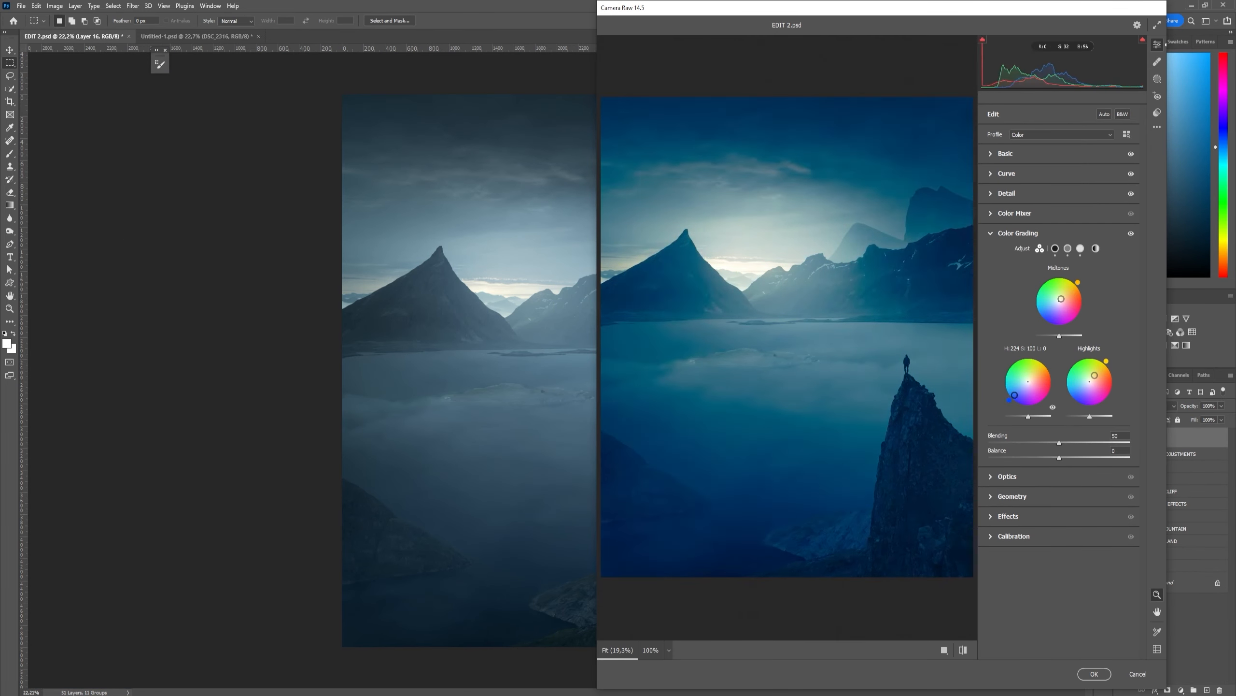
{"action": "left_click", "coordinate": [1015, 312]}
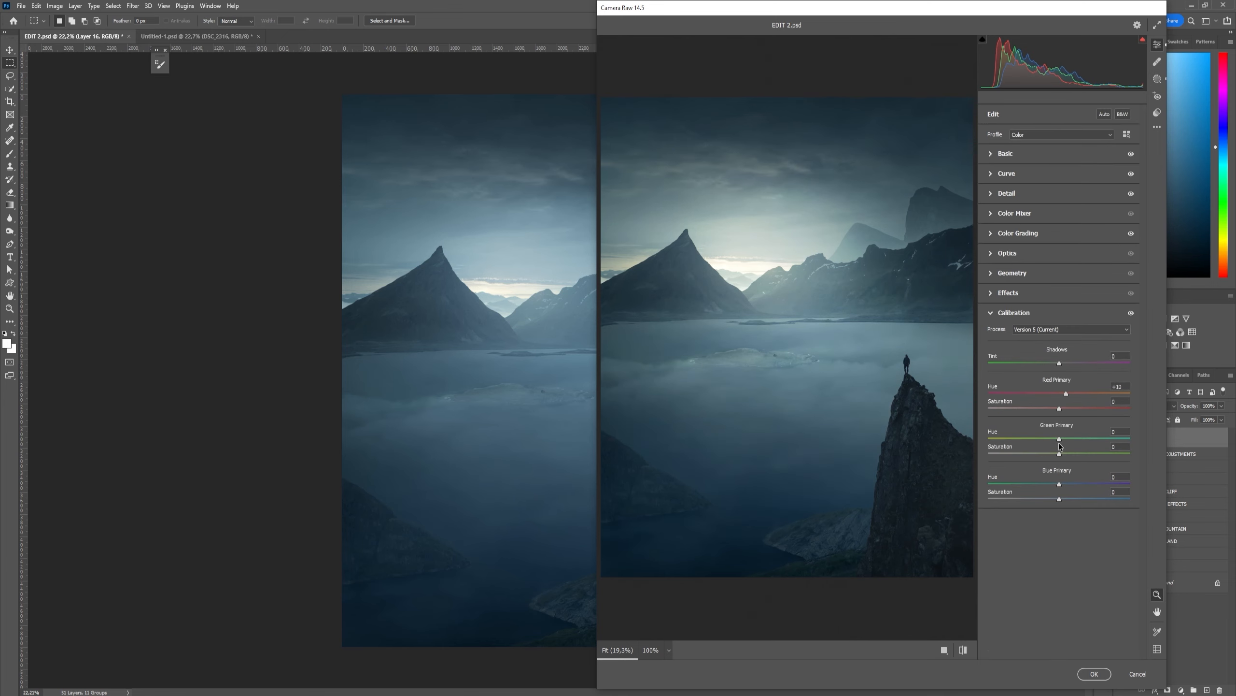
{"action": "left_click", "coordinate": [1094, 674]}
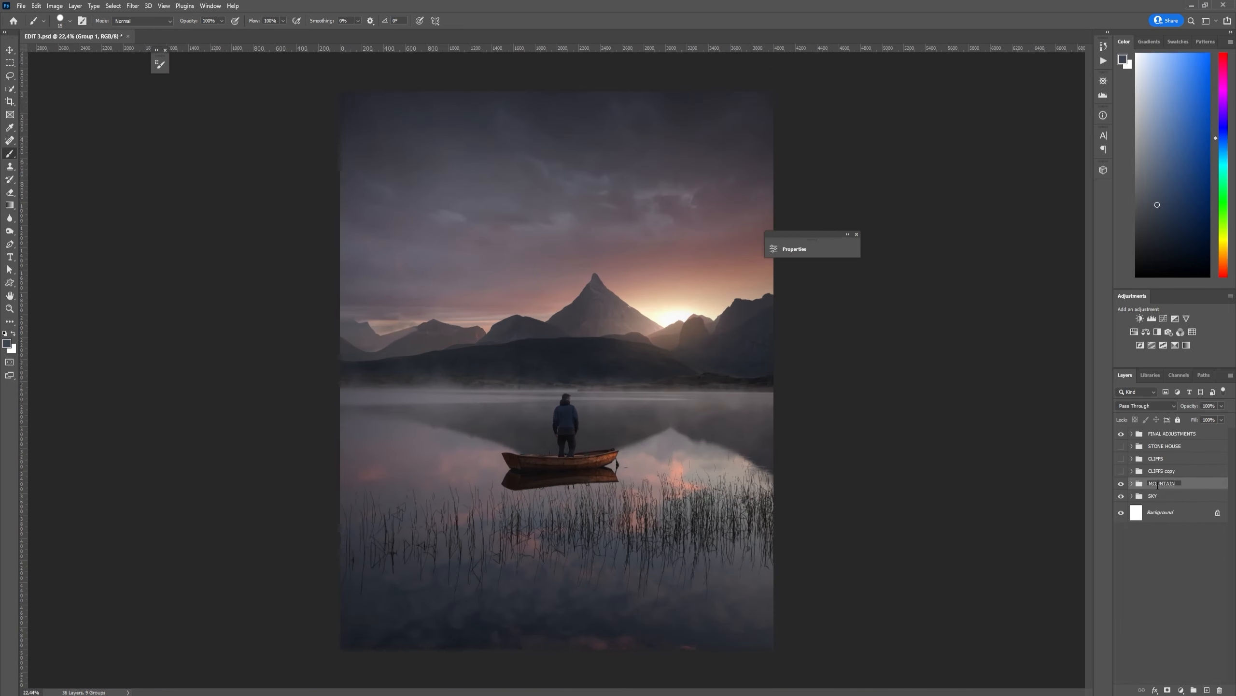
Step: Select the dark reeds with Select > Color Range at Fuzziness 94
{"action": "left_click", "coordinate": [113, 6]}
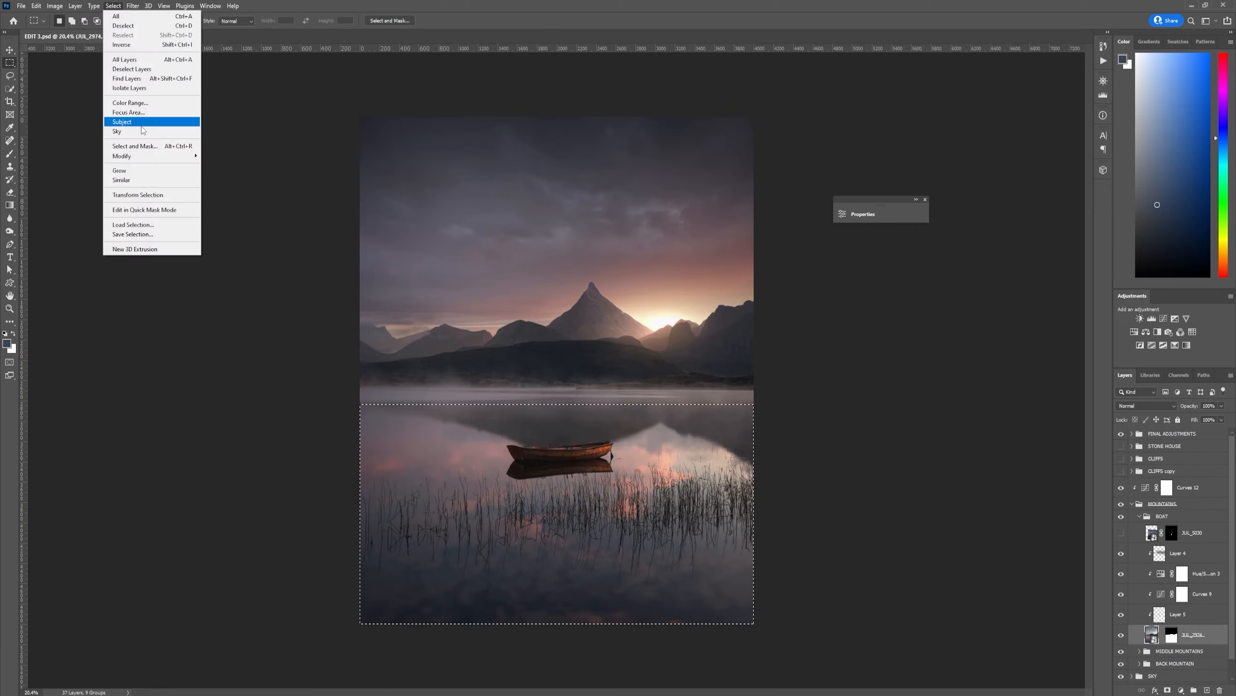
{"action": "left_click", "coordinate": [129, 102]}
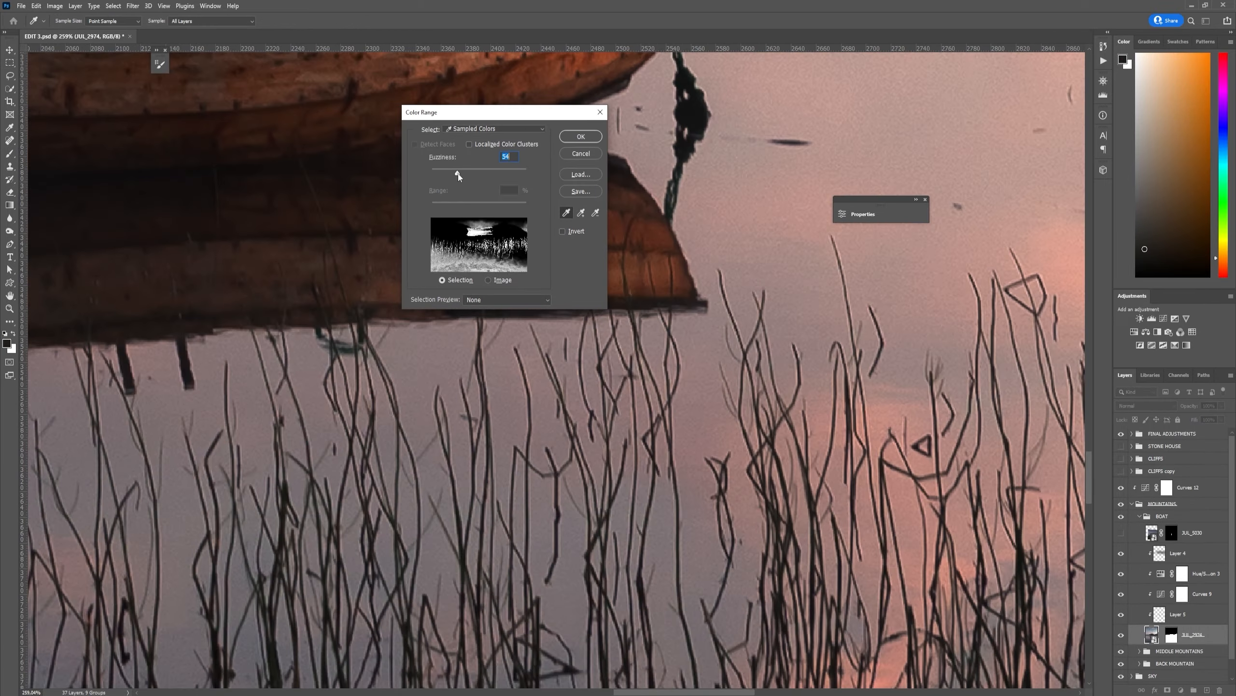
{"action": "left_click", "coordinate": [580, 136]}
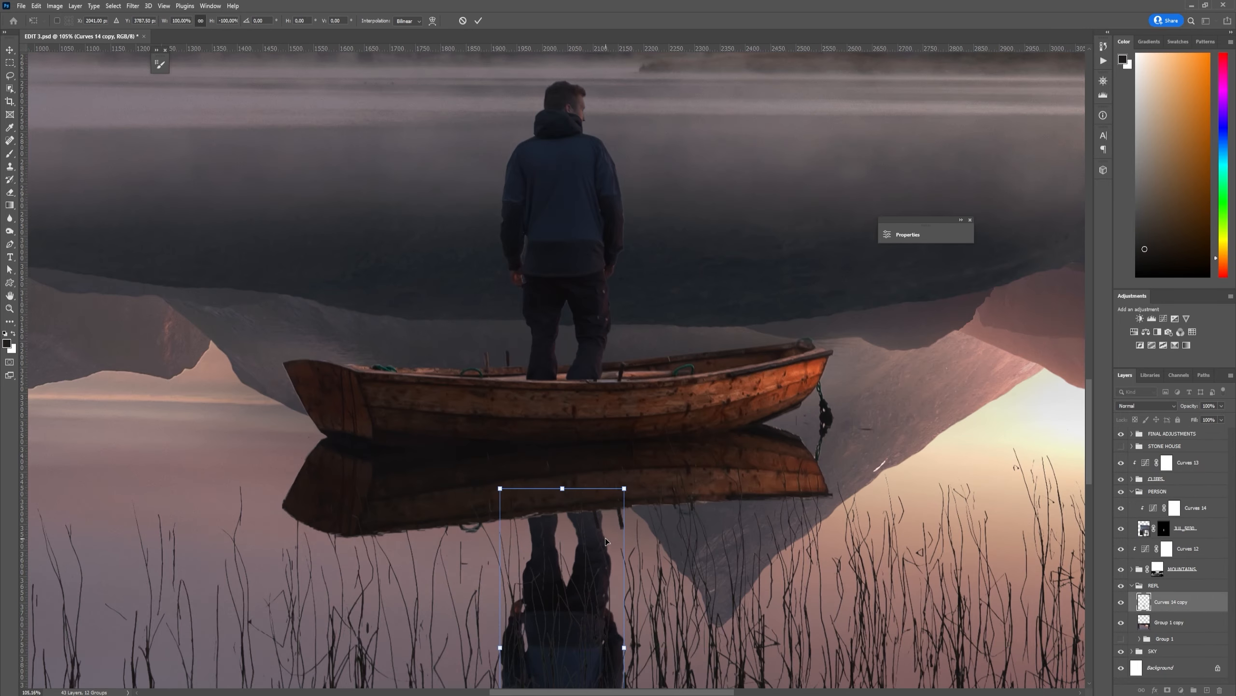
Step: Commit the flipped reflection and soften it with a directional Path Blur from the Blur Gallery
{"action": "left_click", "coordinate": [132, 5]}
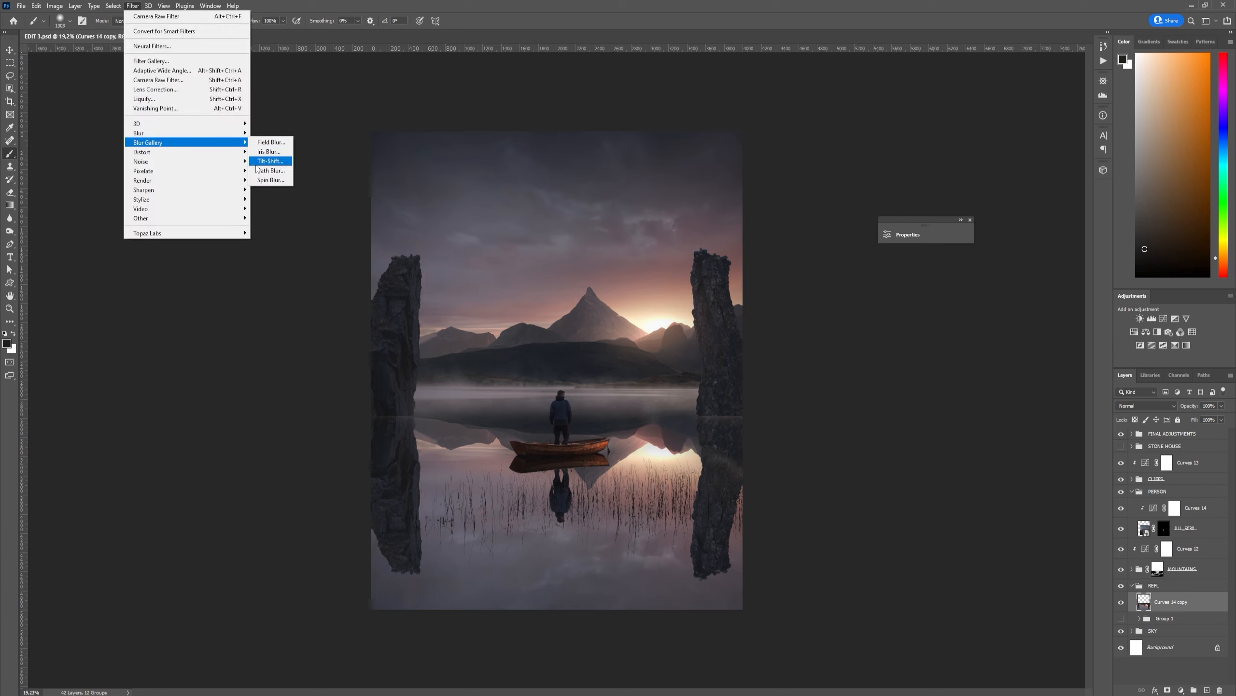
{"action": "left_click", "coordinate": [269, 170]}
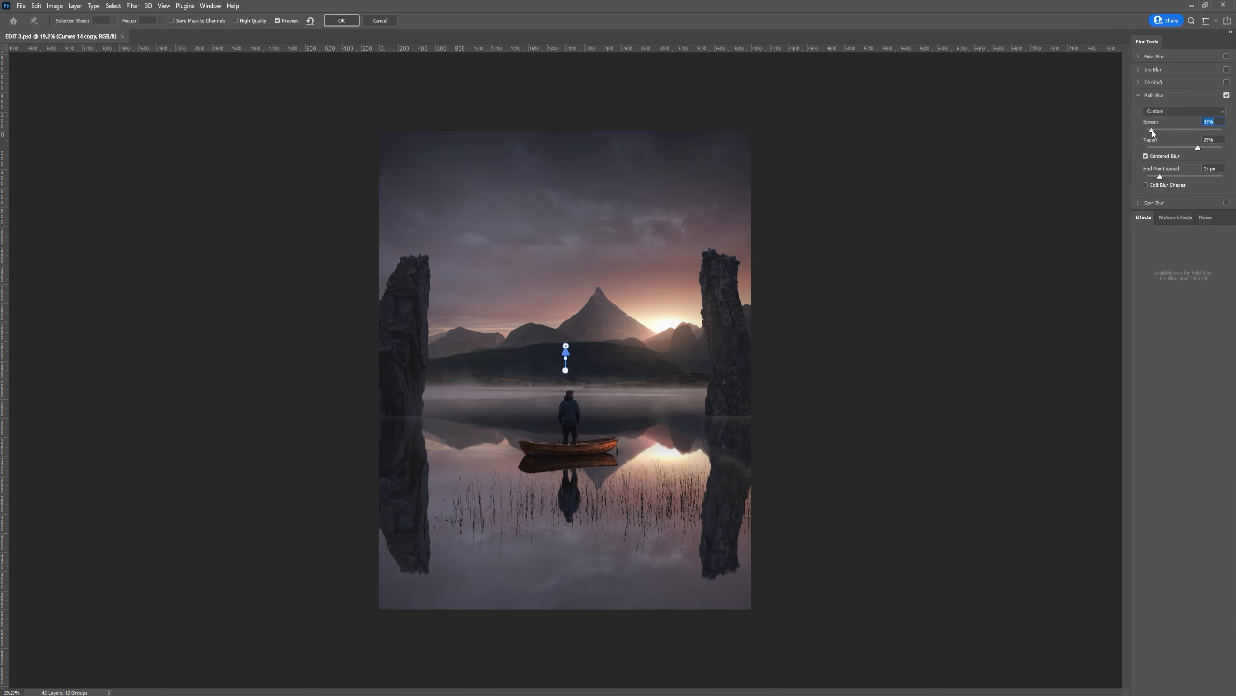
{"action": "left_click", "coordinate": [341, 20]}
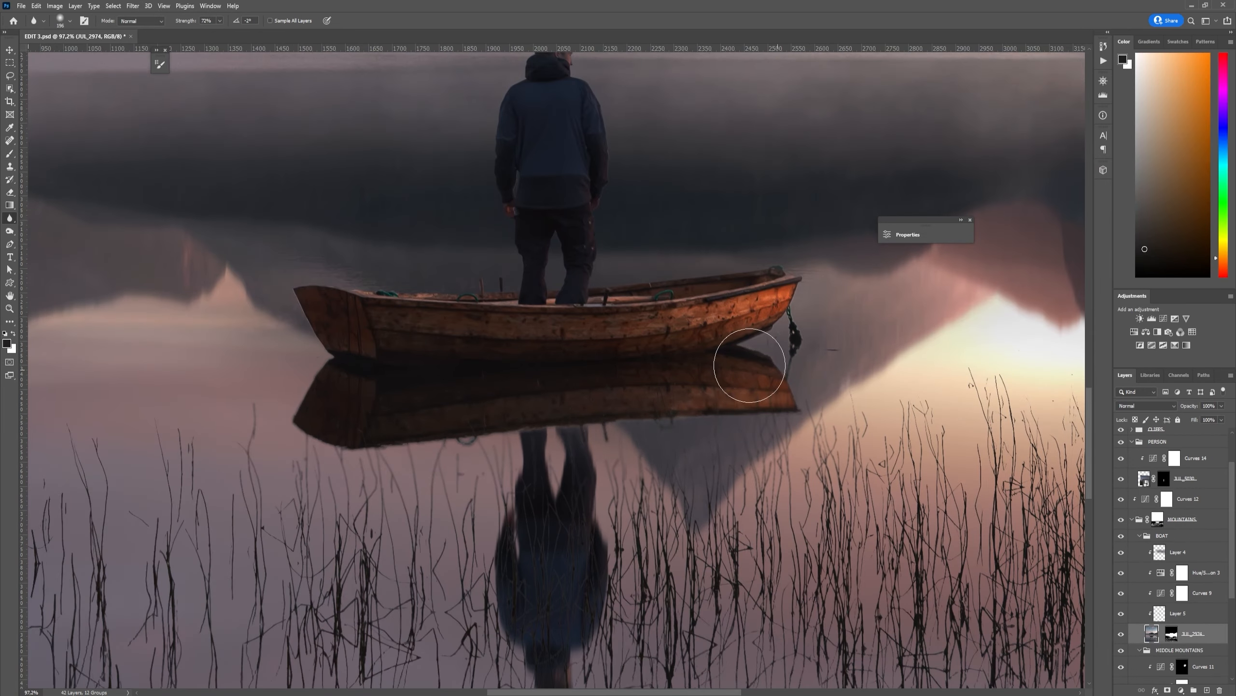